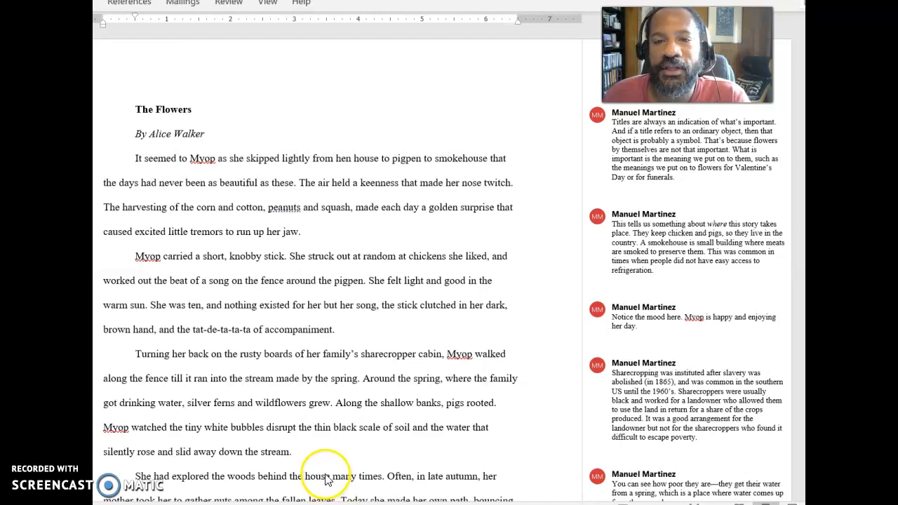
pyautogui.moveTo(347, 416)
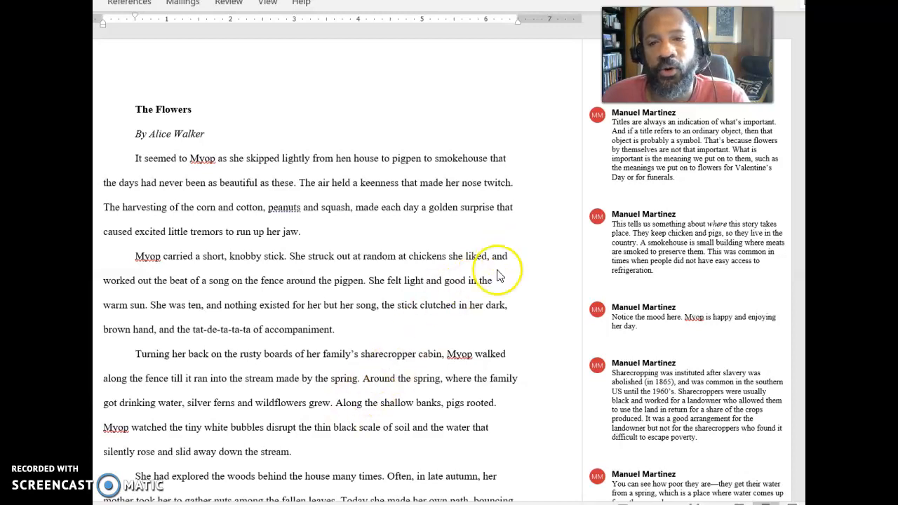
pyautogui.moveTo(266, 138)
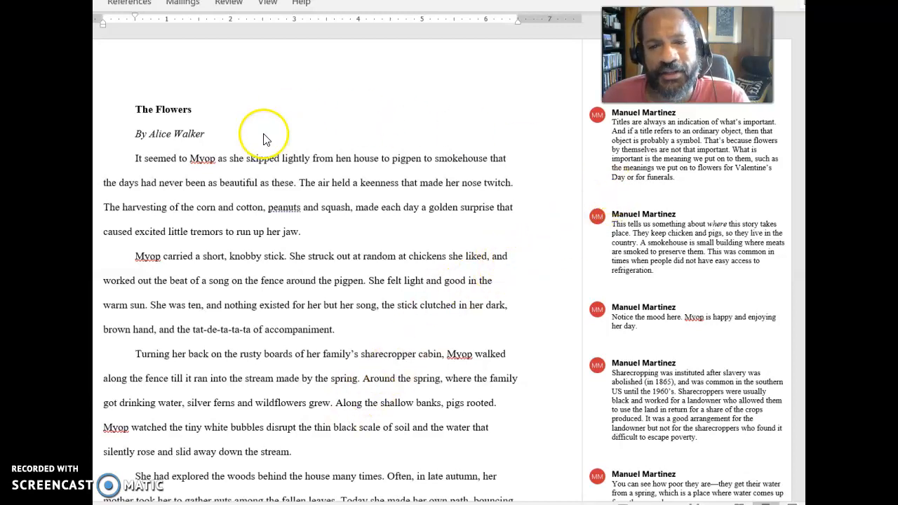
pyautogui.moveTo(646, 204)
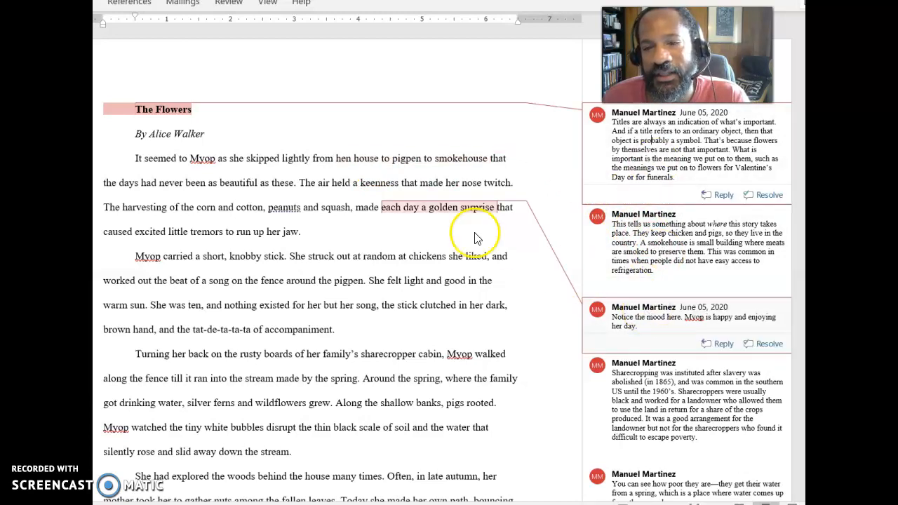
pyautogui.moveTo(645, 316)
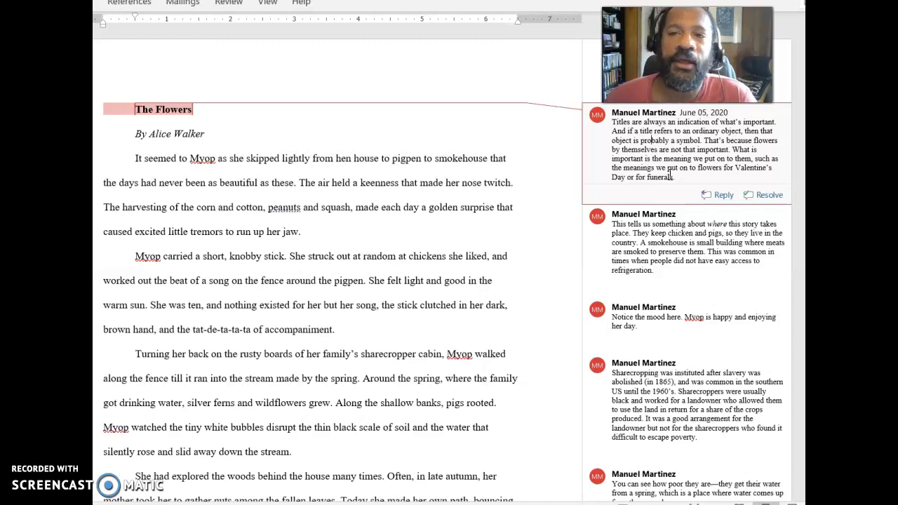
pyautogui.moveTo(163, 109)
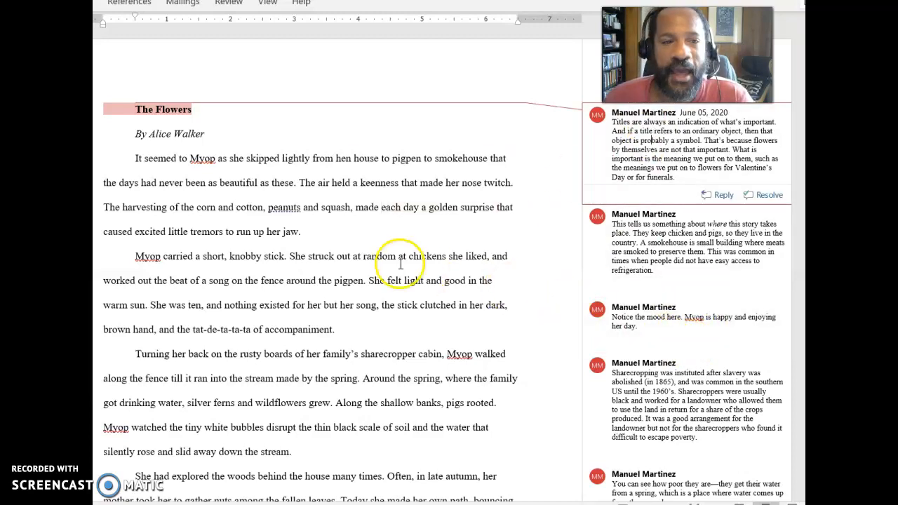
pyautogui.scroll(-3)
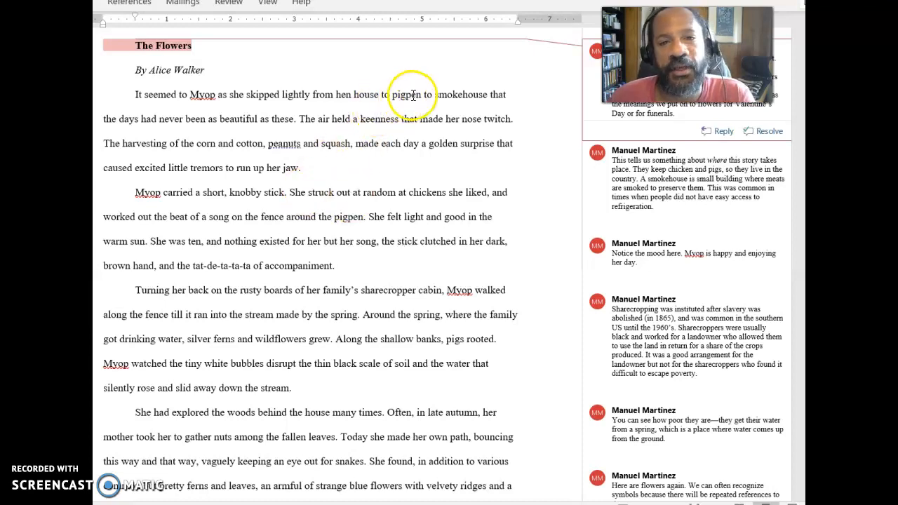
pyautogui.moveTo(215, 135)
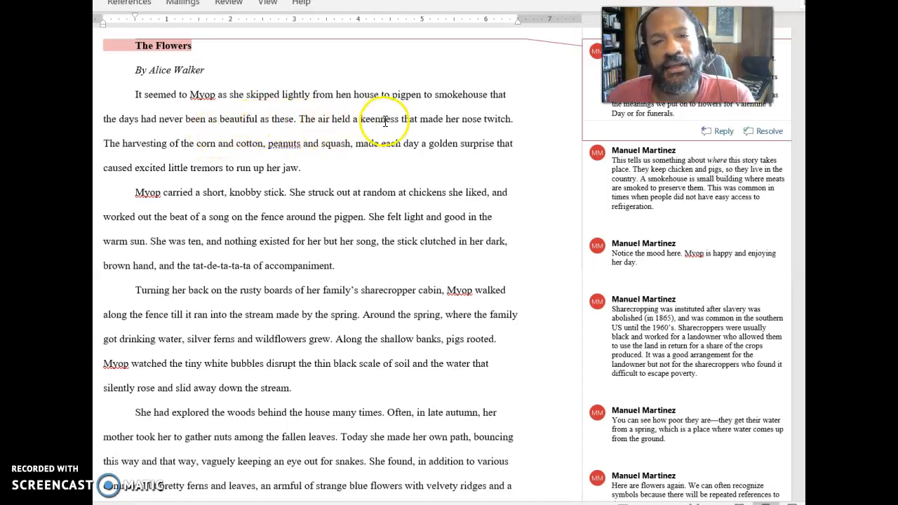
pyautogui.moveTo(209, 142)
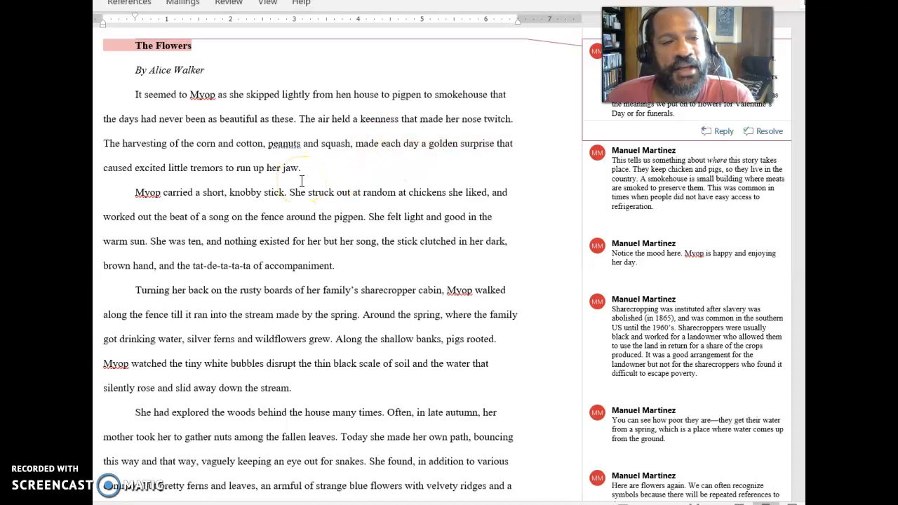
pyautogui.scroll(-3)
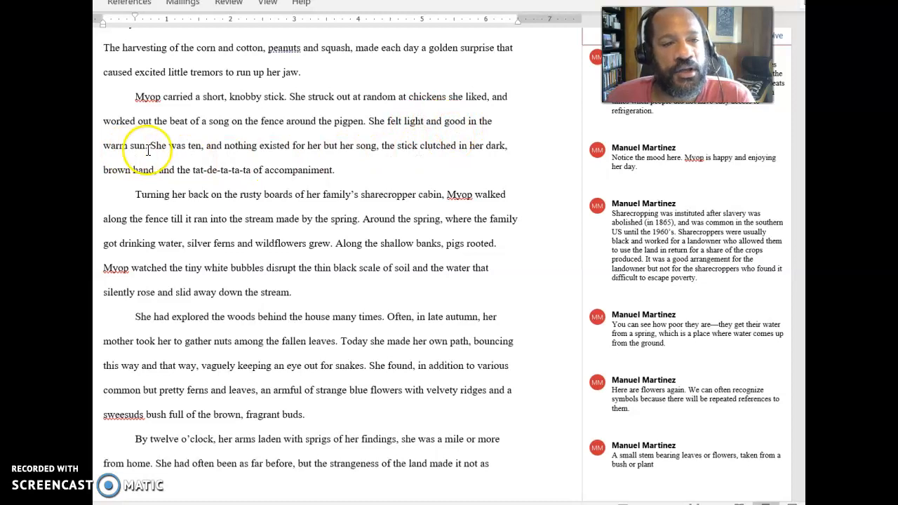
pyautogui.scroll(-3)
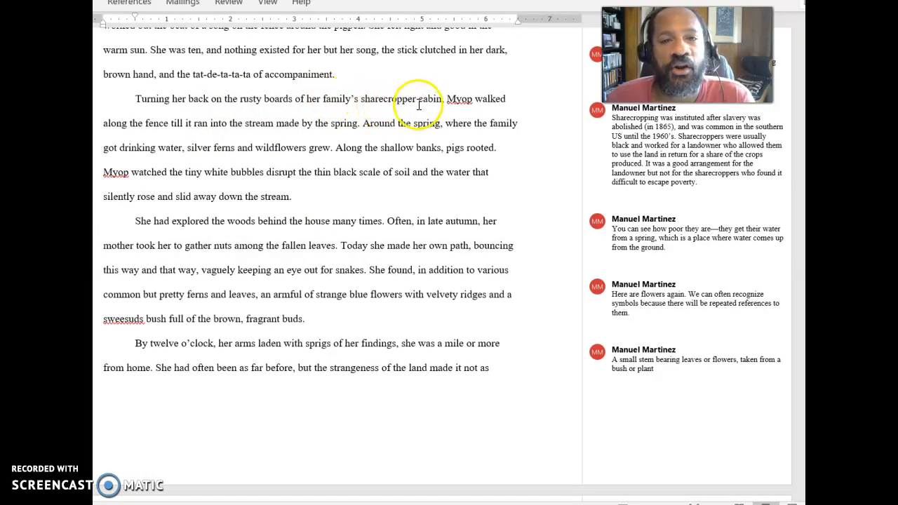
pyautogui.moveTo(278, 130)
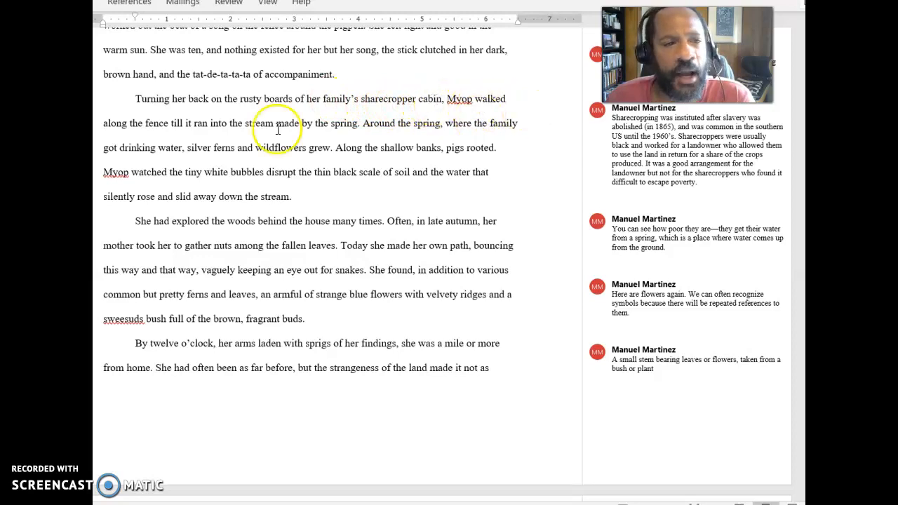
pyautogui.moveTo(221, 130)
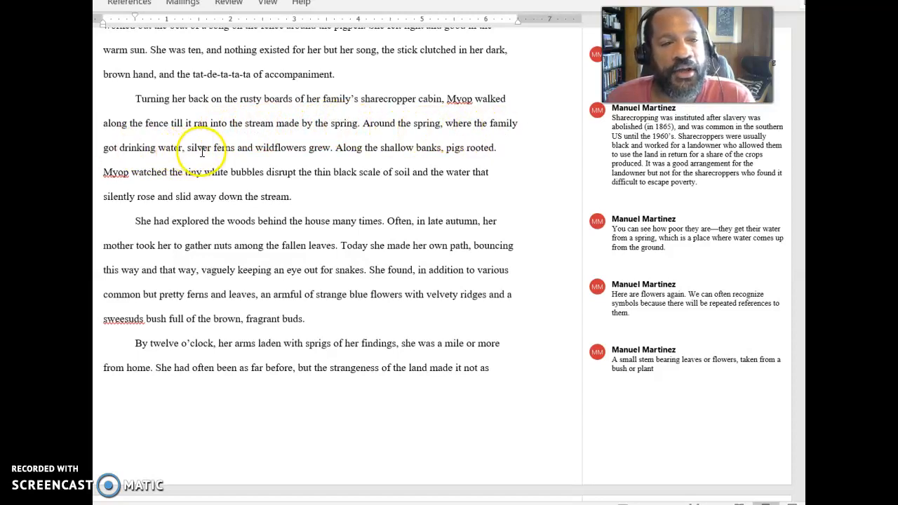
pyautogui.moveTo(318, 153)
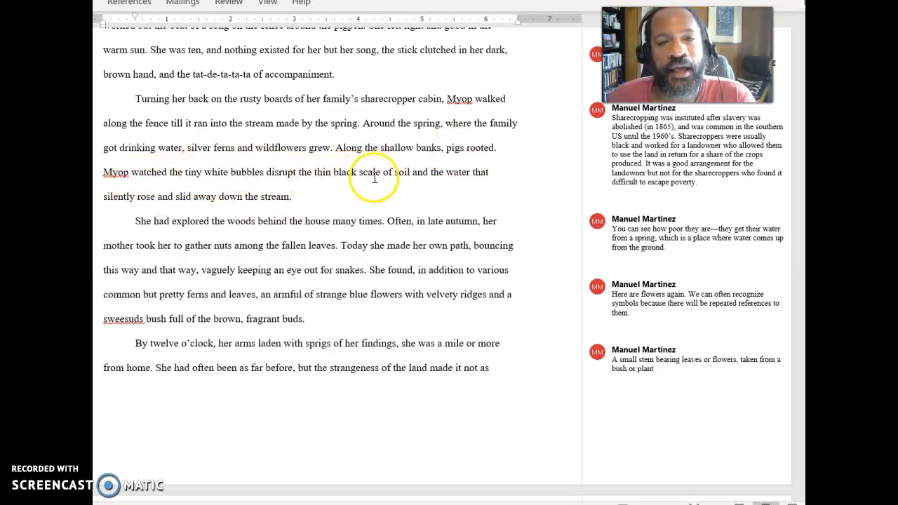
pyautogui.moveTo(130, 204)
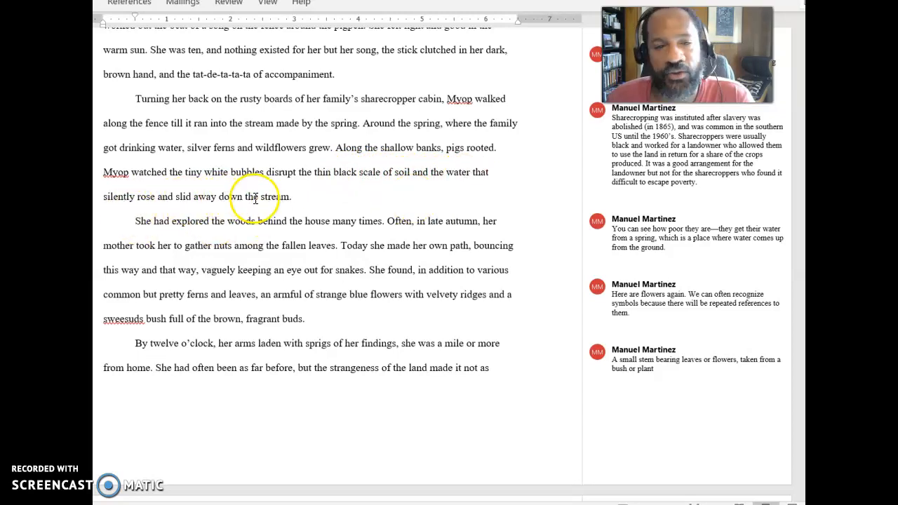
pyautogui.scroll(-3)
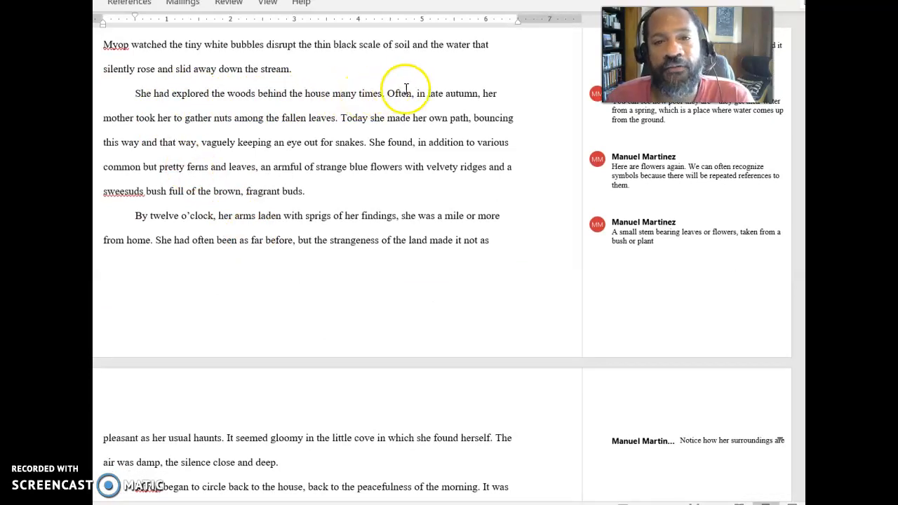
pyautogui.moveTo(186, 125)
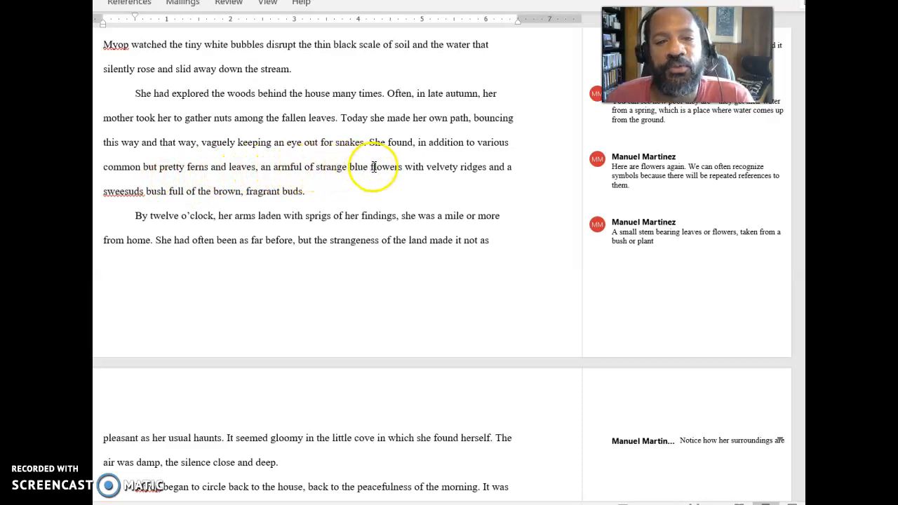
pyautogui.moveTo(410, 194)
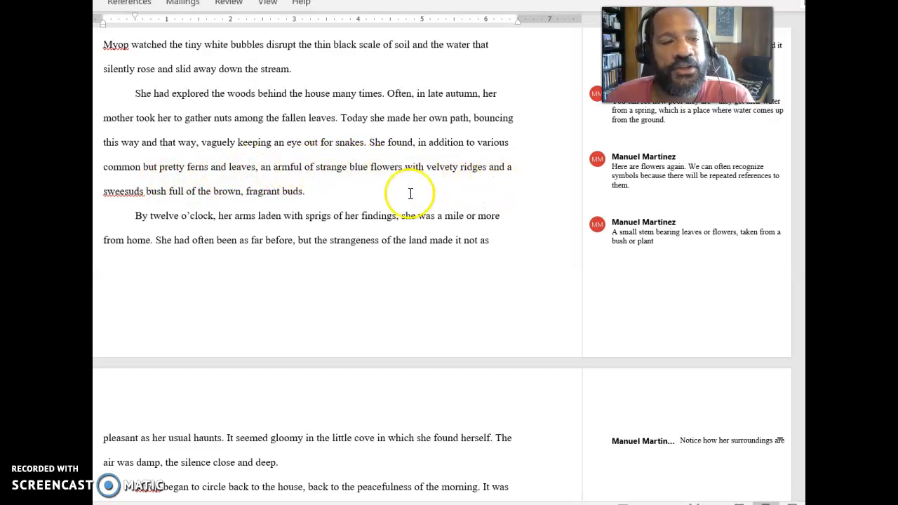
pyautogui.moveTo(177, 190)
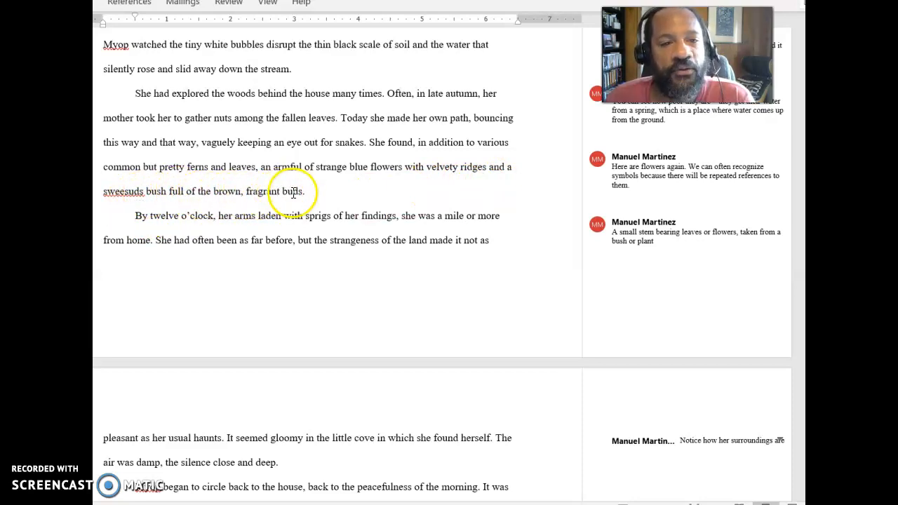
pyautogui.scroll(-3)
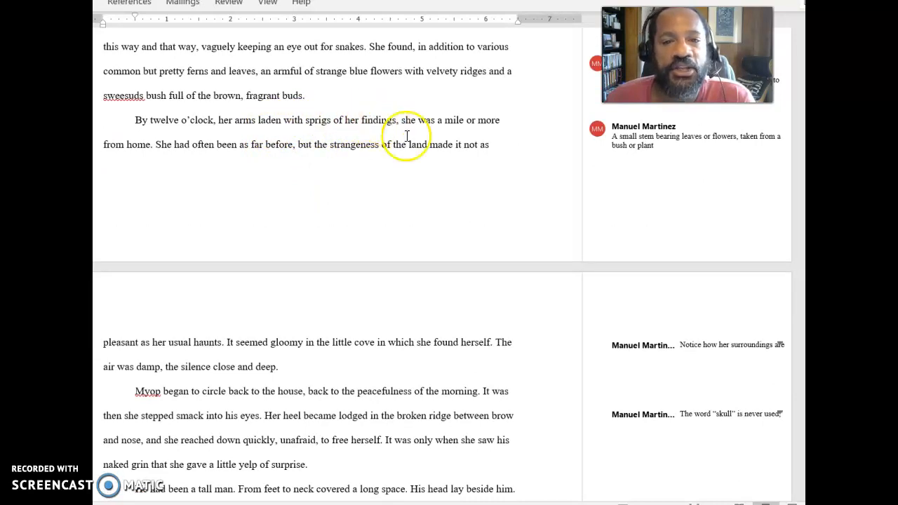
pyautogui.moveTo(166, 160)
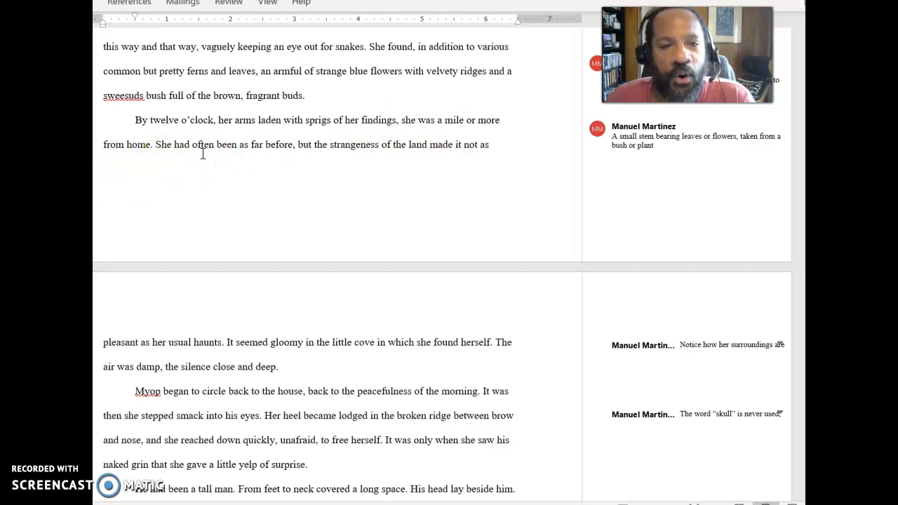
pyautogui.scroll(-3)
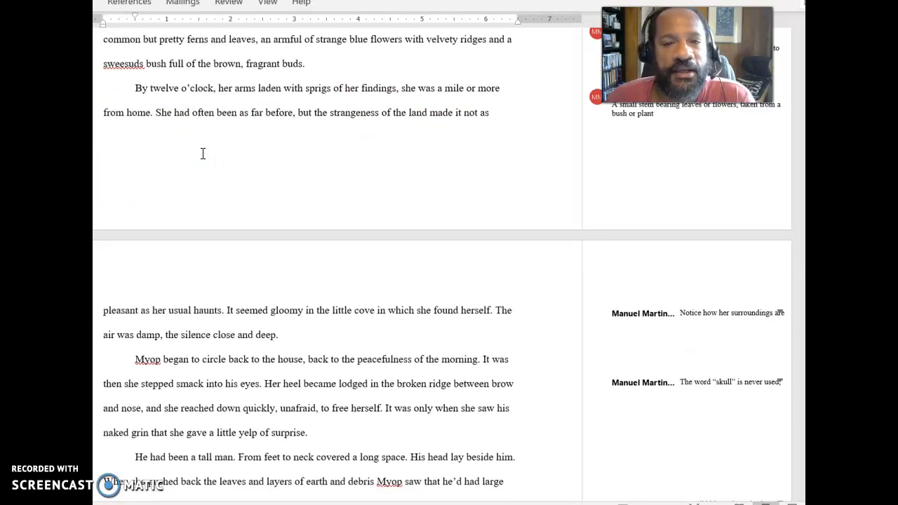
pyautogui.scroll(-3)
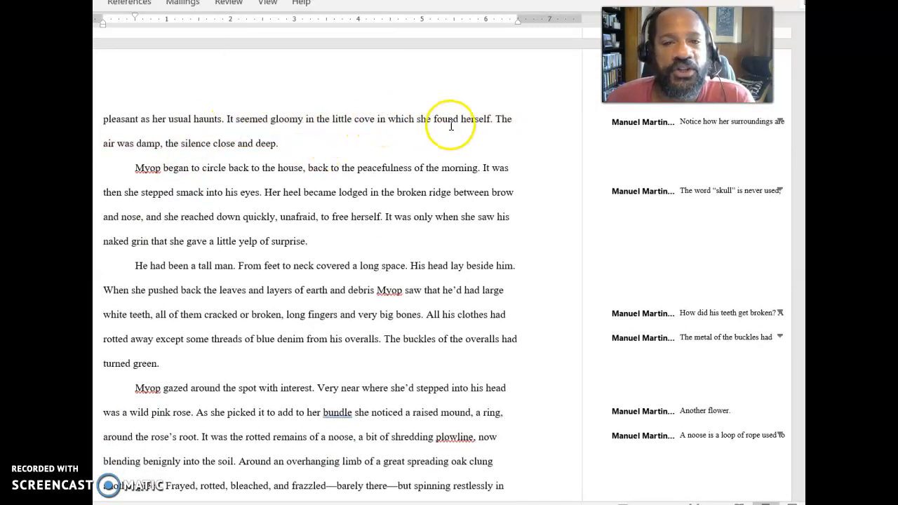
pyautogui.scroll(-3)
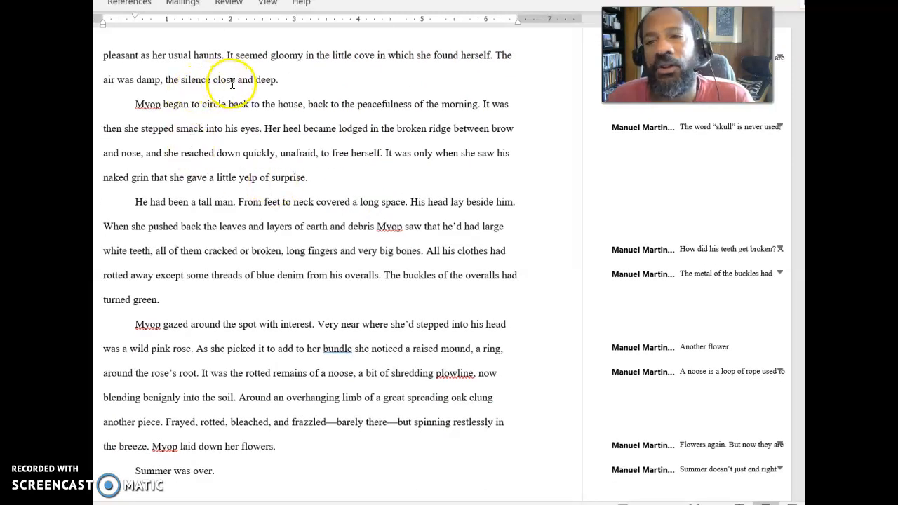
pyautogui.scroll(-3)
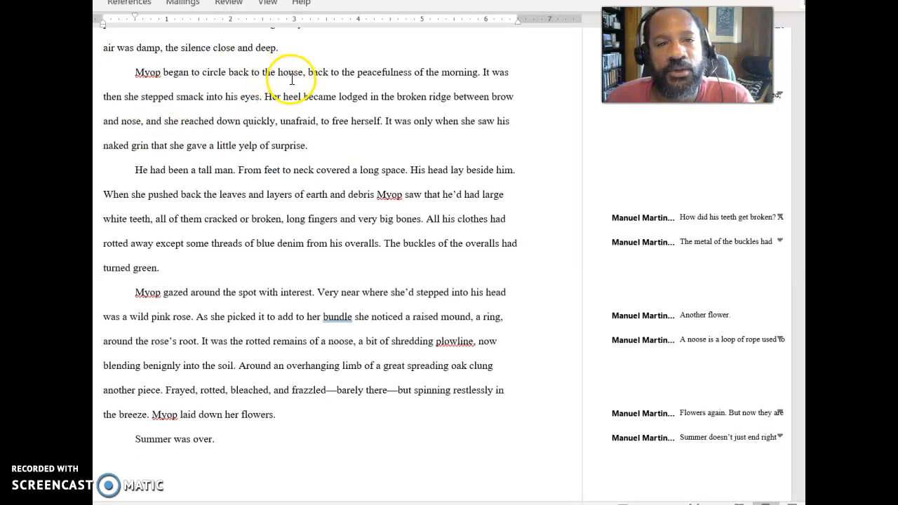
pyautogui.moveTo(456, 82)
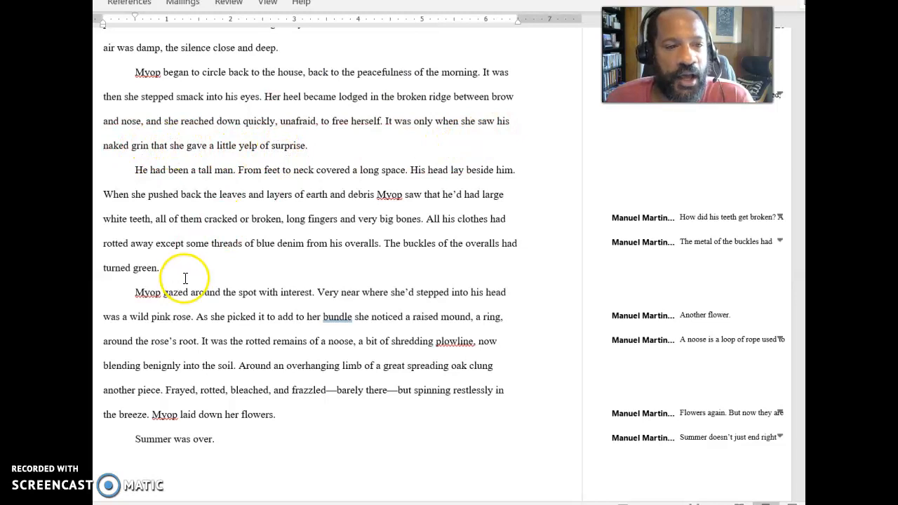
pyautogui.scroll(-3)
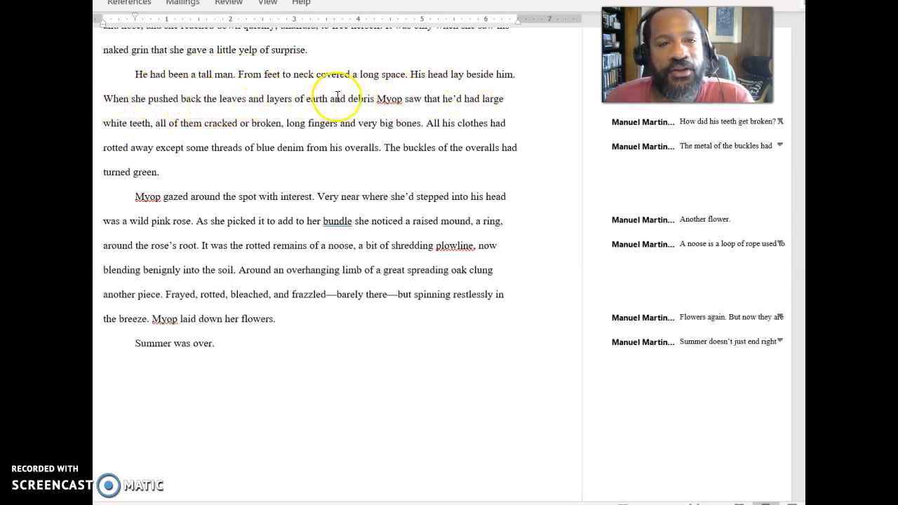
pyautogui.moveTo(449, 102)
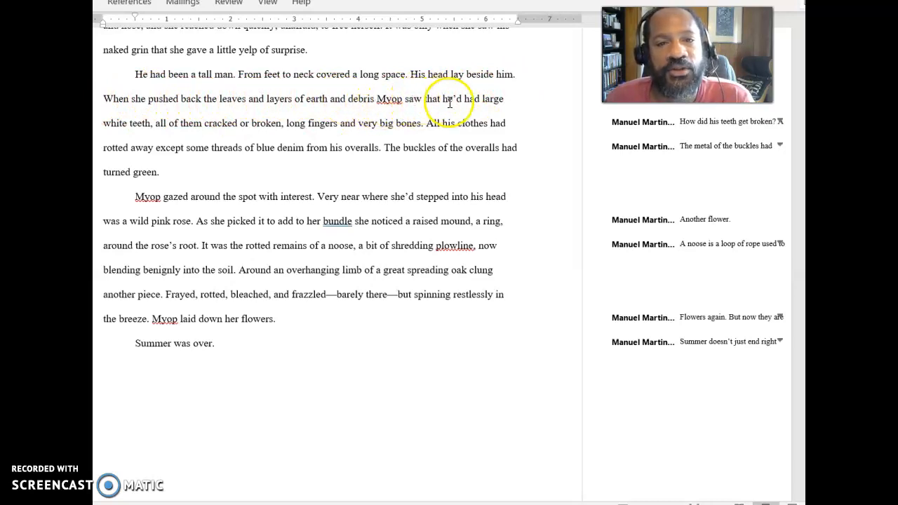
pyautogui.moveTo(145, 128)
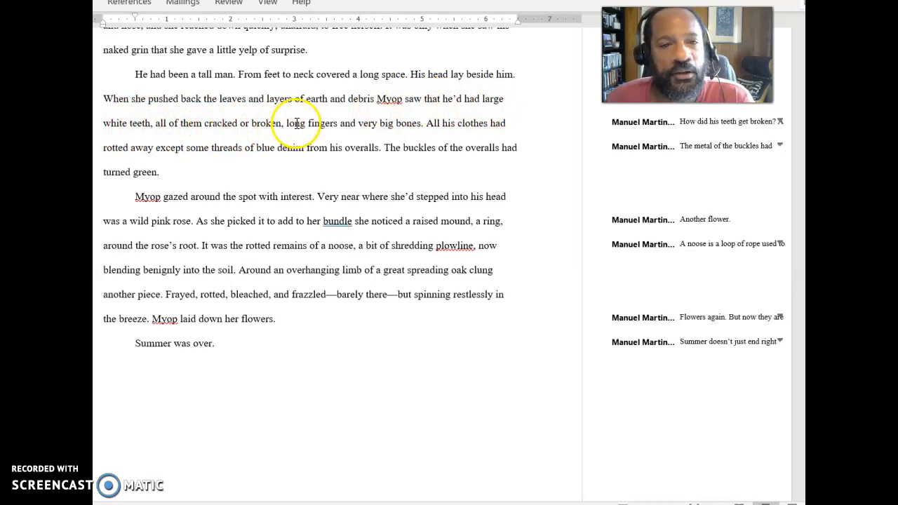
pyautogui.moveTo(409, 130)
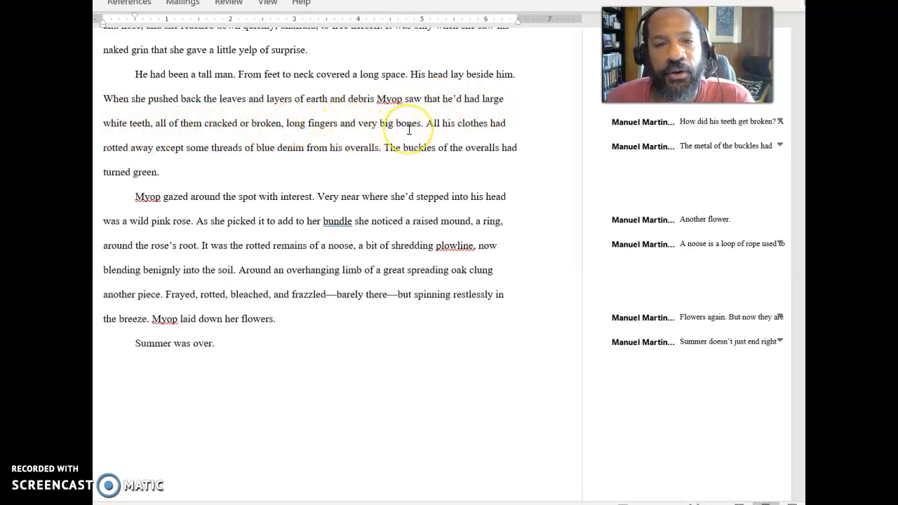
pyautogui.moveTo(234, 161)
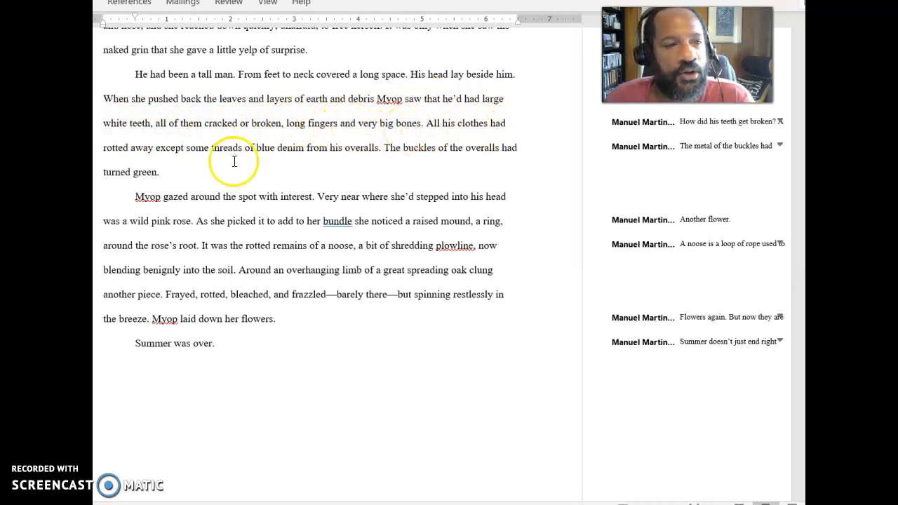
pyautogui.moveTo(312, 156)
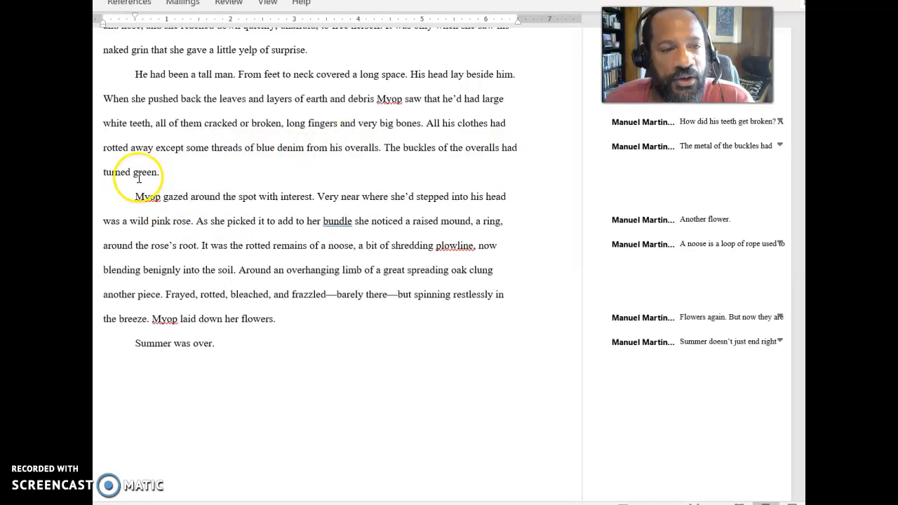
pyautogui.scroll(-3)
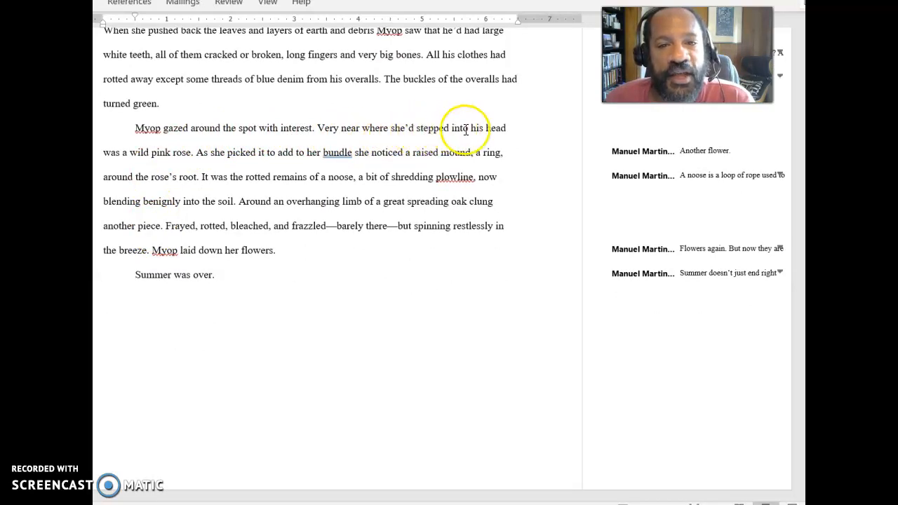
pyautogui.moveTo(175, 156)
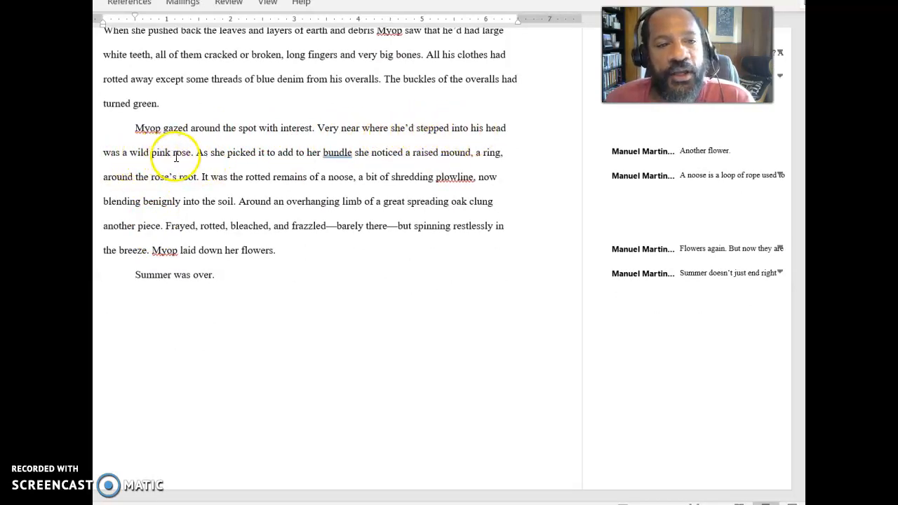
pyautogui.moveTo(279, 155)
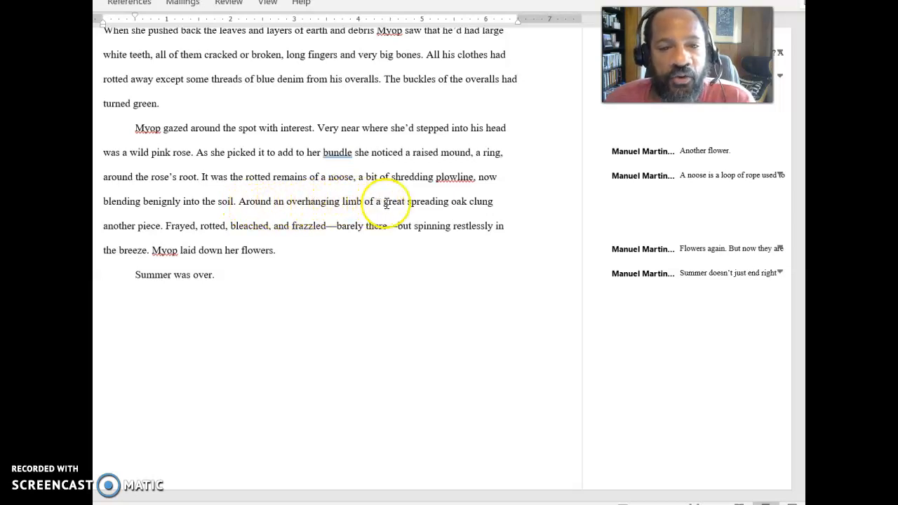
pyautogui.moveTo(168, 246)
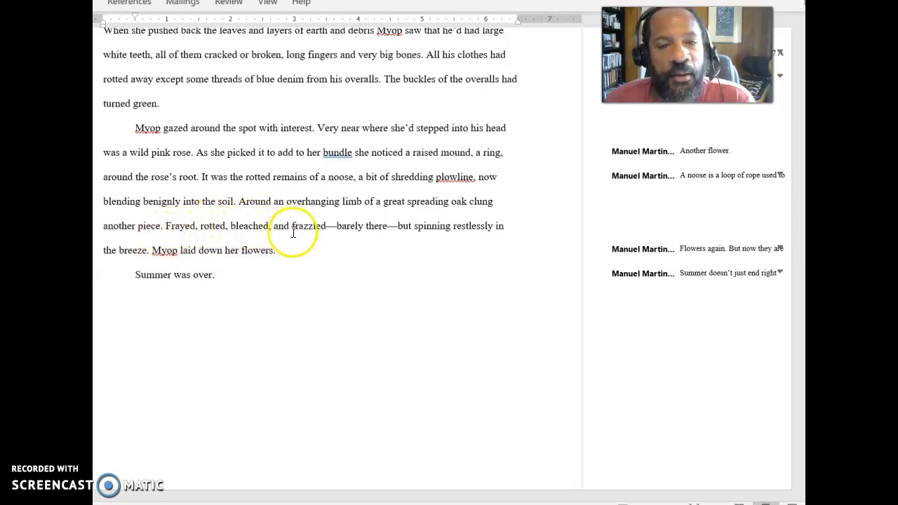
pyautogui.moveTo(505, 236)
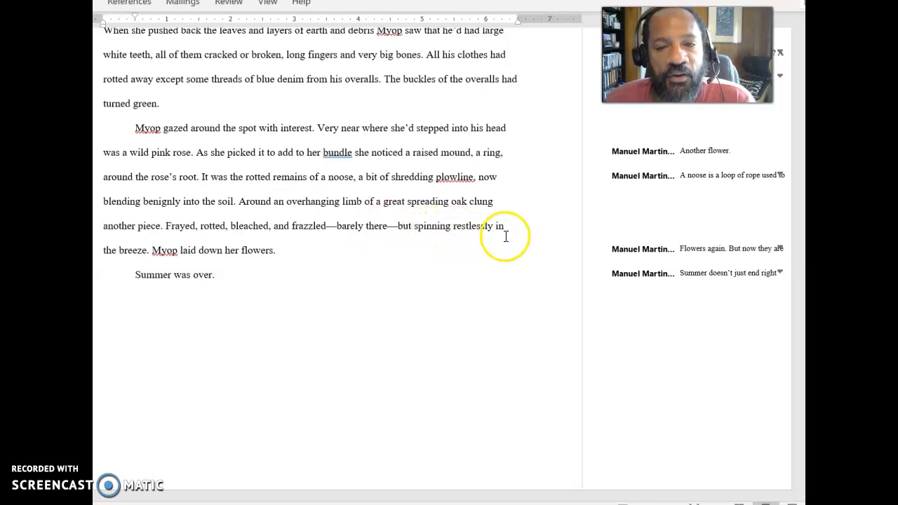
pyautogui.moveTo(165, 250)
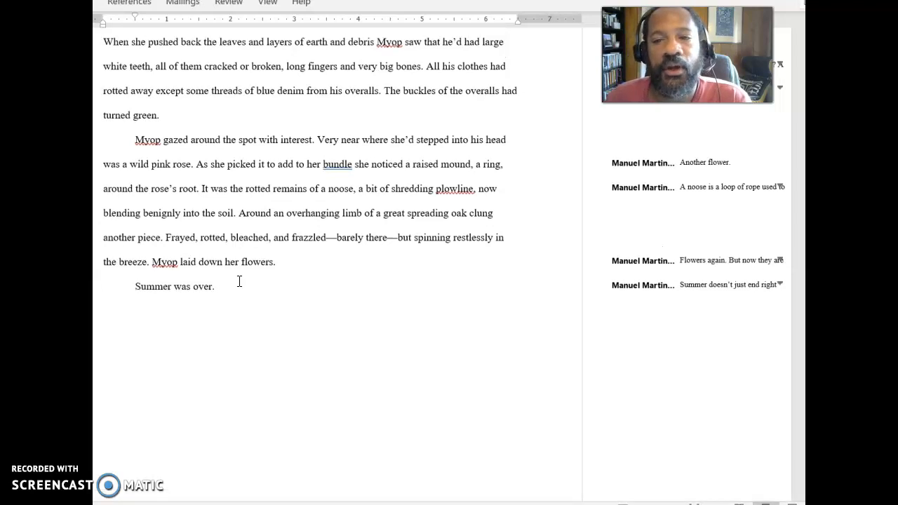
pyautogui.scroll(3)
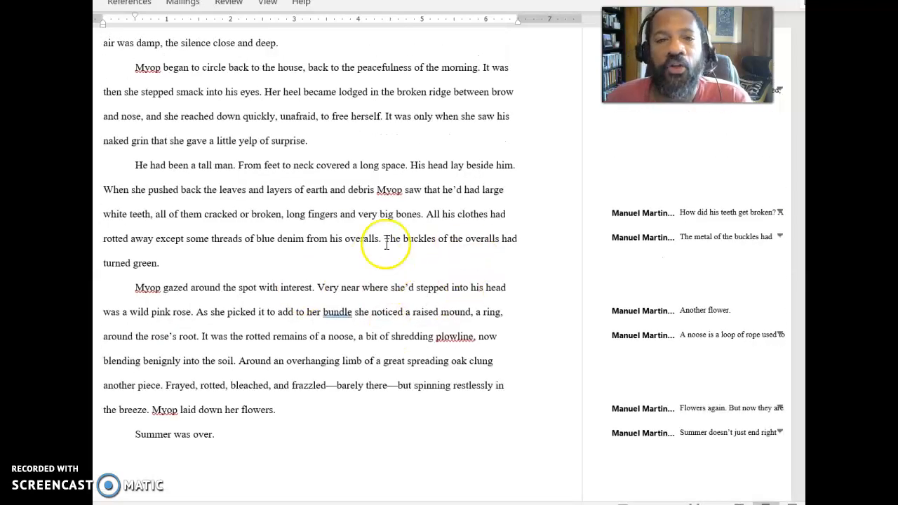